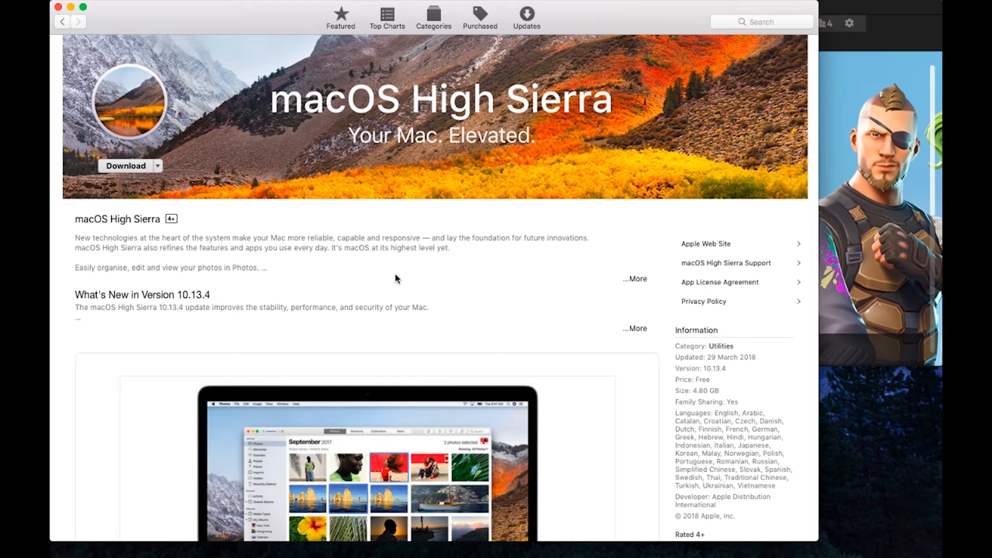
pyautogui.moveTo(85, 16)
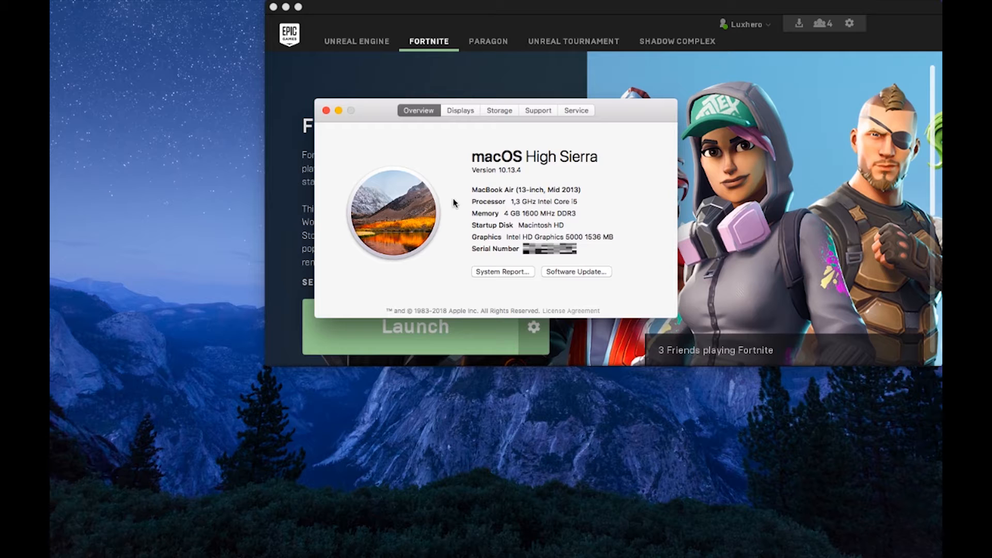
pyautogui.moveTo(420, 166)
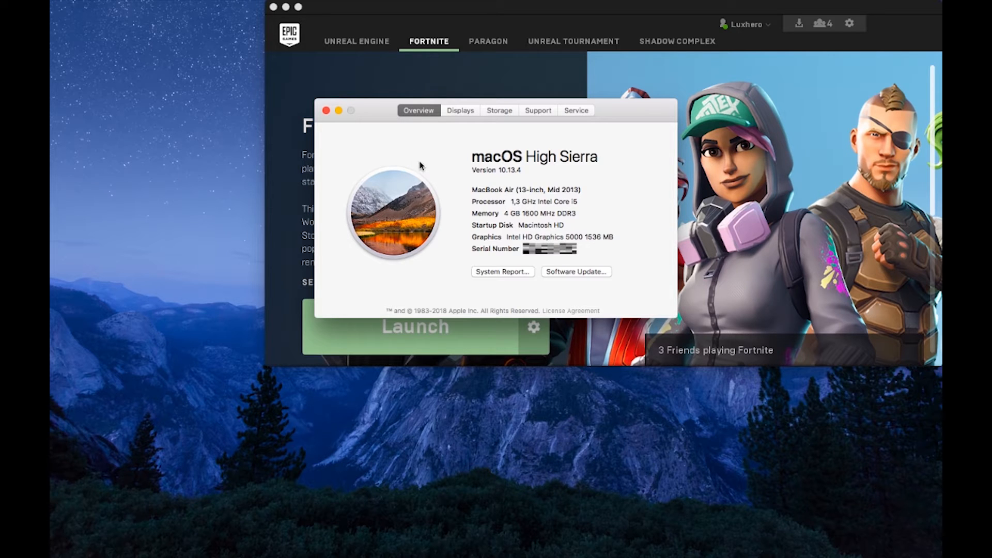
# Close the About This Mac window and bring up the Epic Games Fortnite sign-up page.
pyautogui.click(327, 110)
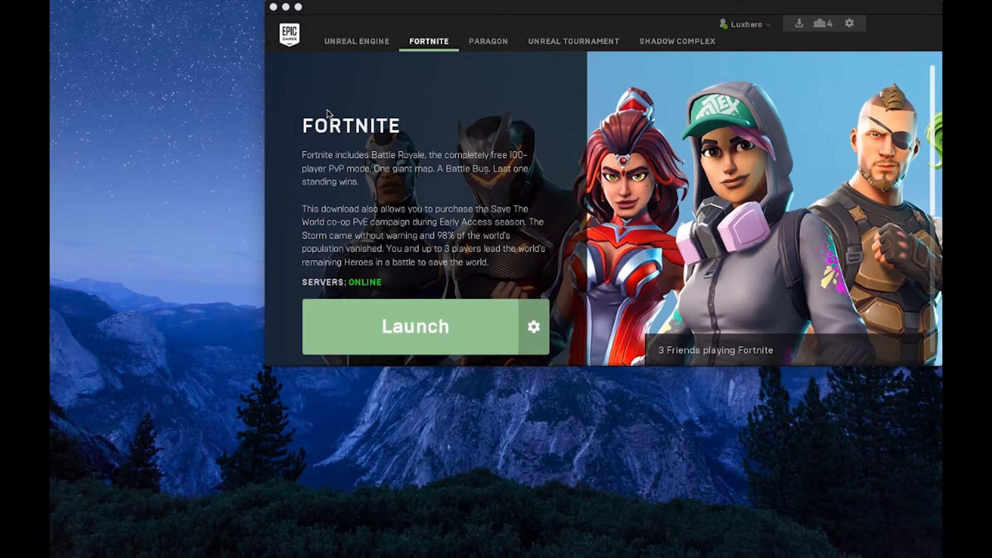
pyautogui.moveTo(775, 23)
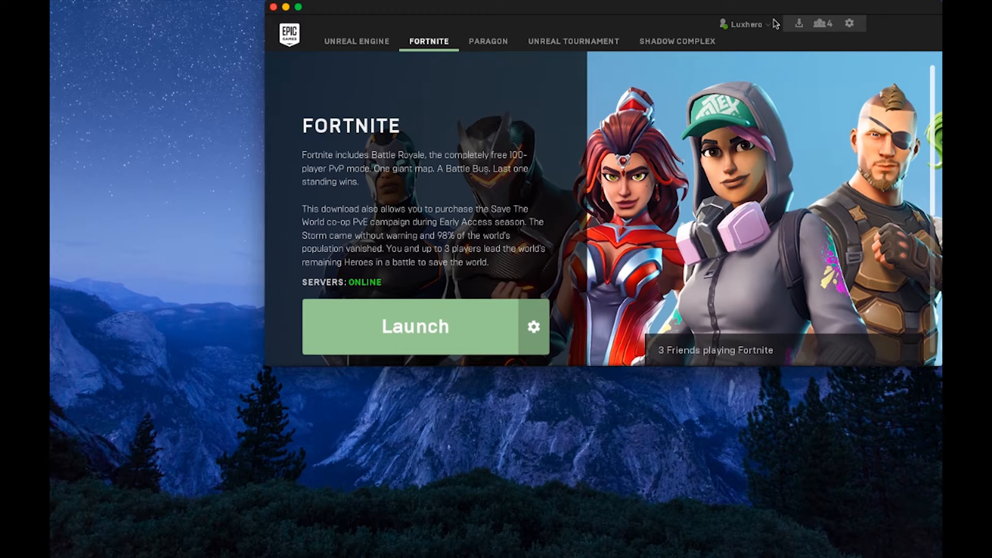
pyautogui.click(747, 25)
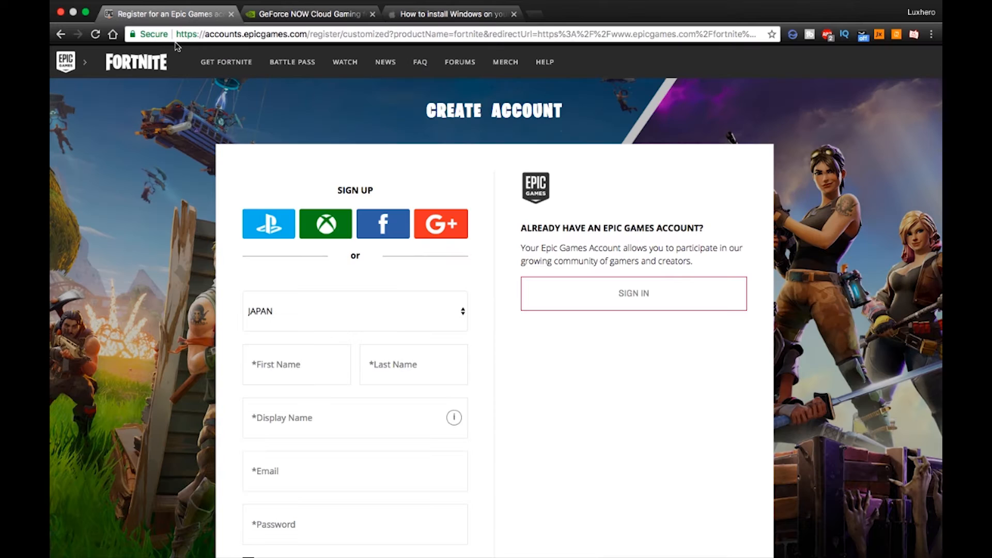
pyautogui.moveTo(193, 175)
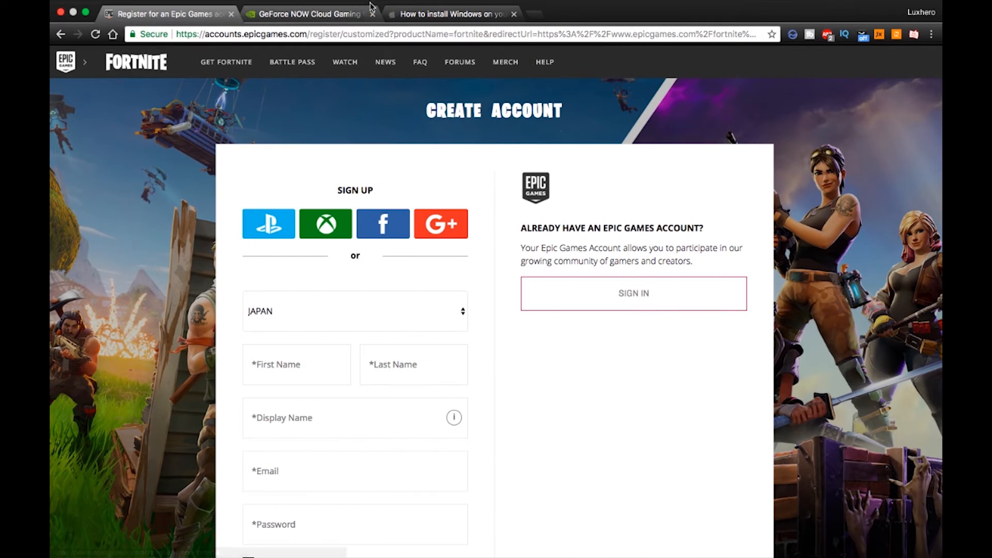
# Switch to the GeForce NOW Cloud Gaming tab and scroll through its supported games.
pyautogui.click(310, 14)
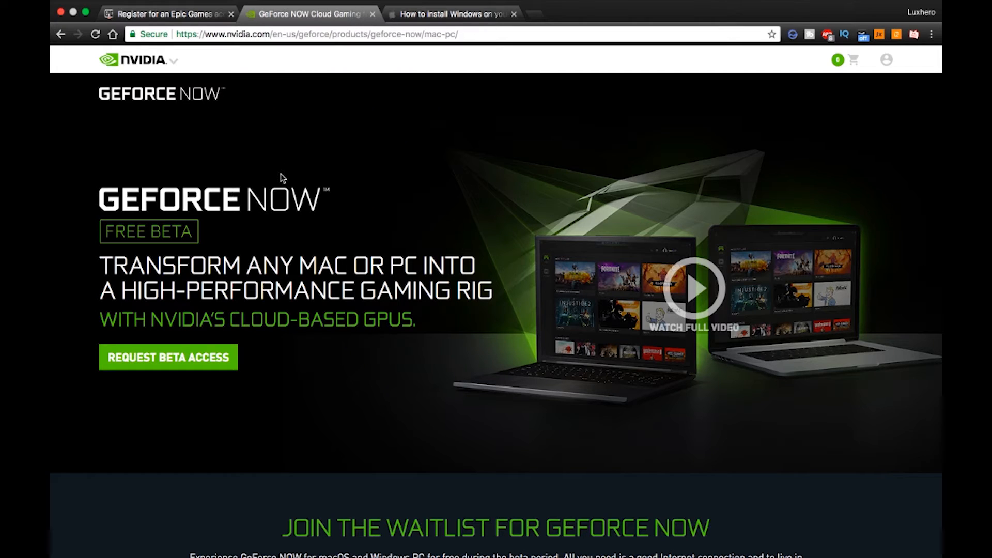
pyautogui.scroll(-3)
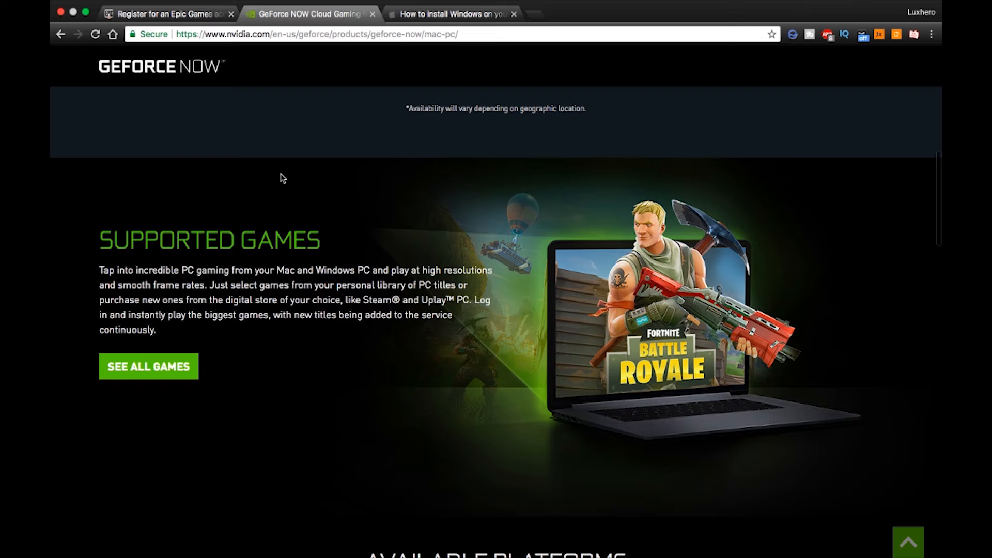
pyautogui.scroll(-3)
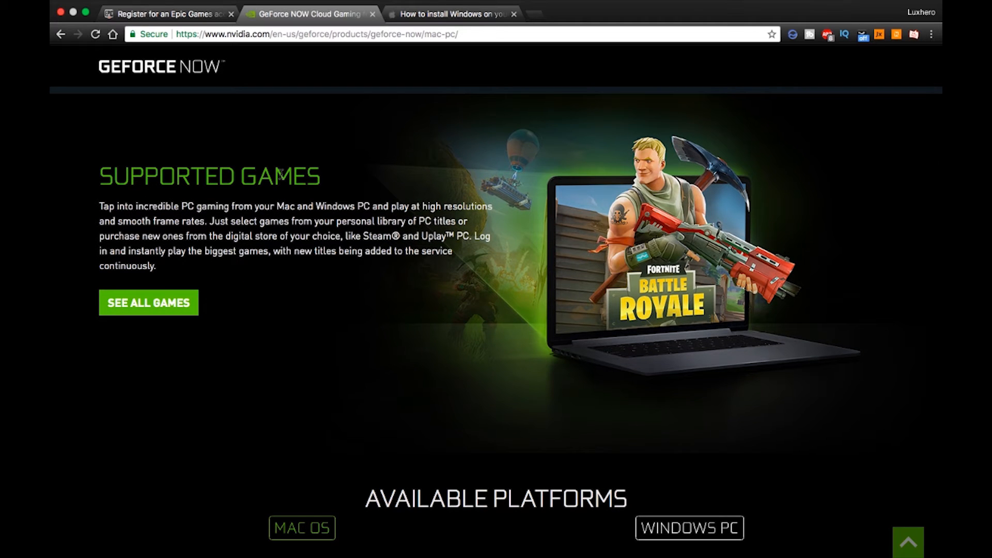
pyautogui.scroll(-3)
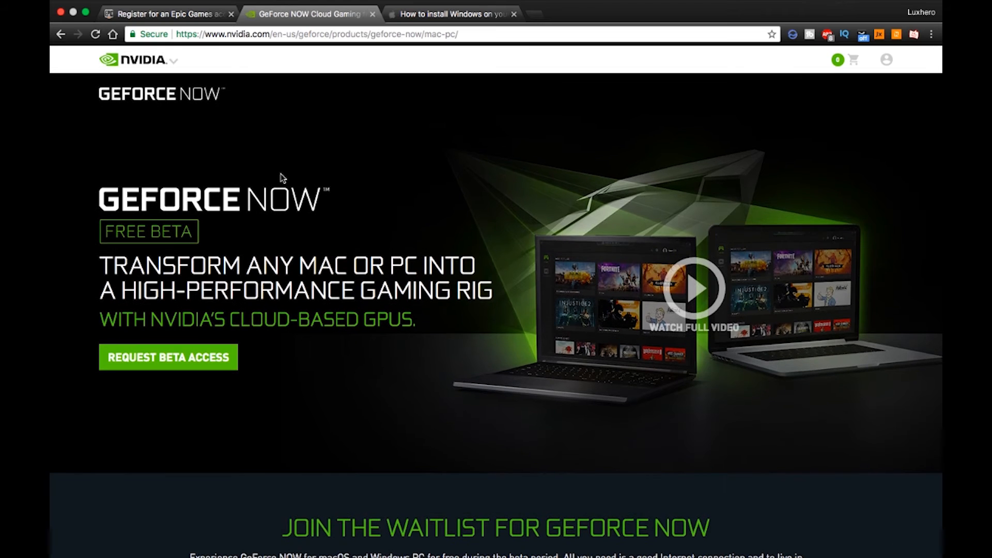
pyautogui.moveTo(316, 62)
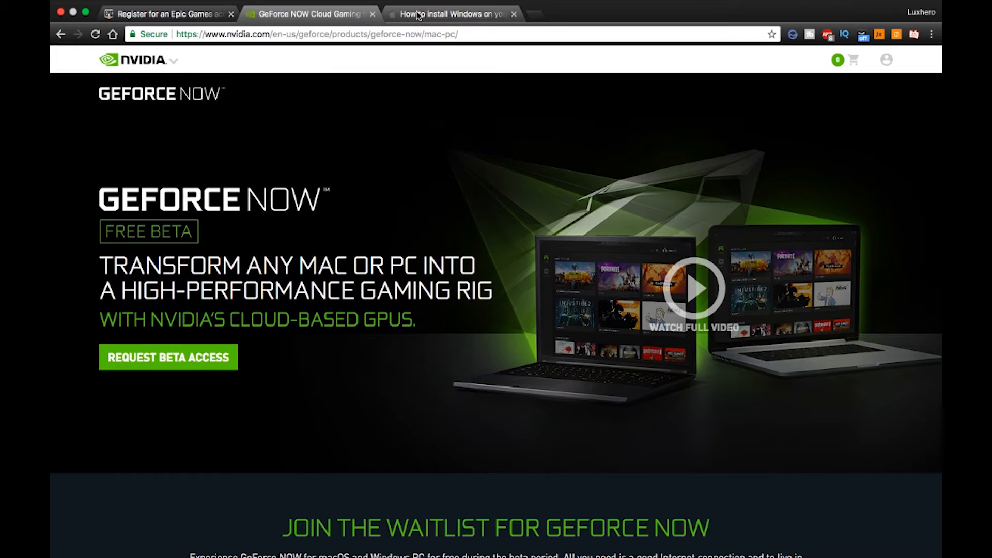
# Switch to Apple's Boot Camp install guide and scroll to its partition and installation steps.
pyautogui.click(450, 14)
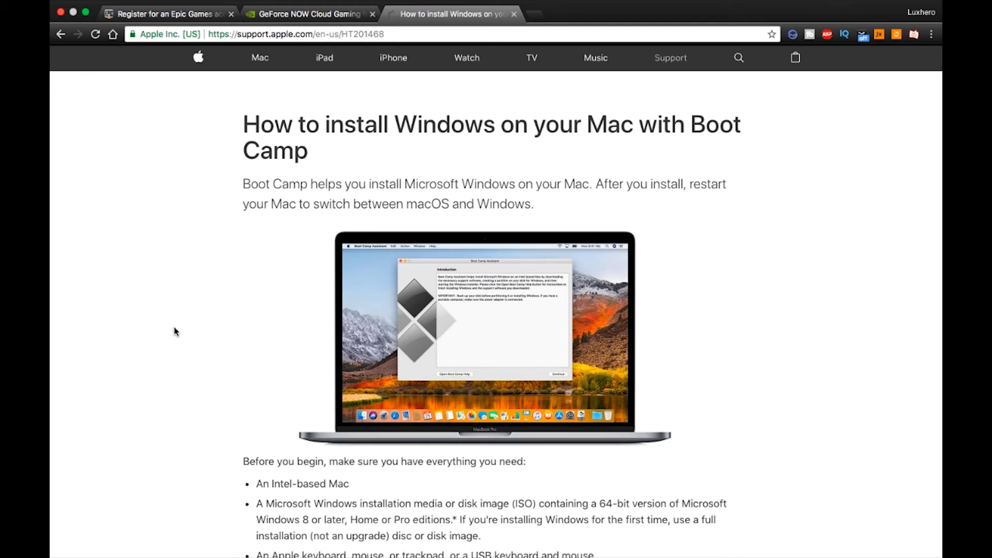
pyautogui.scroll(-3)
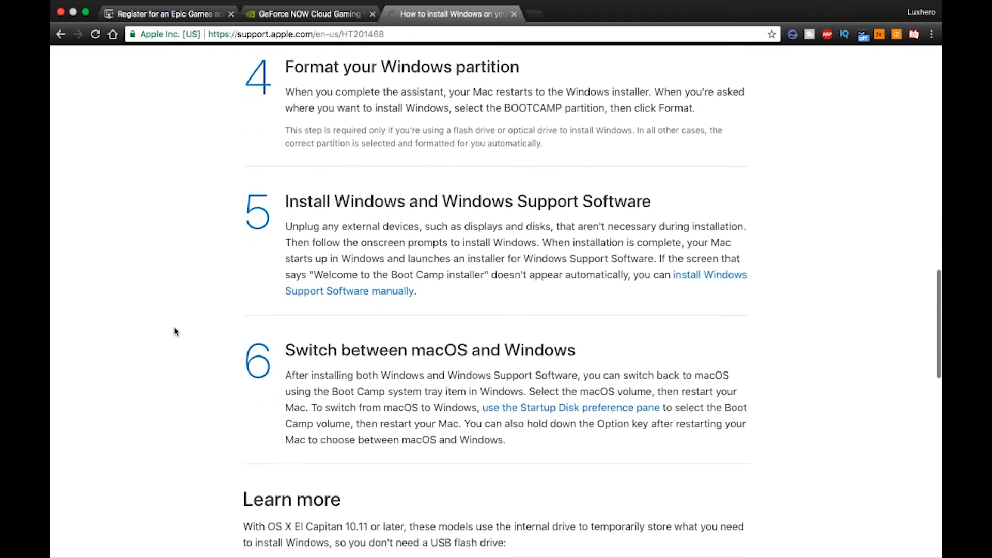